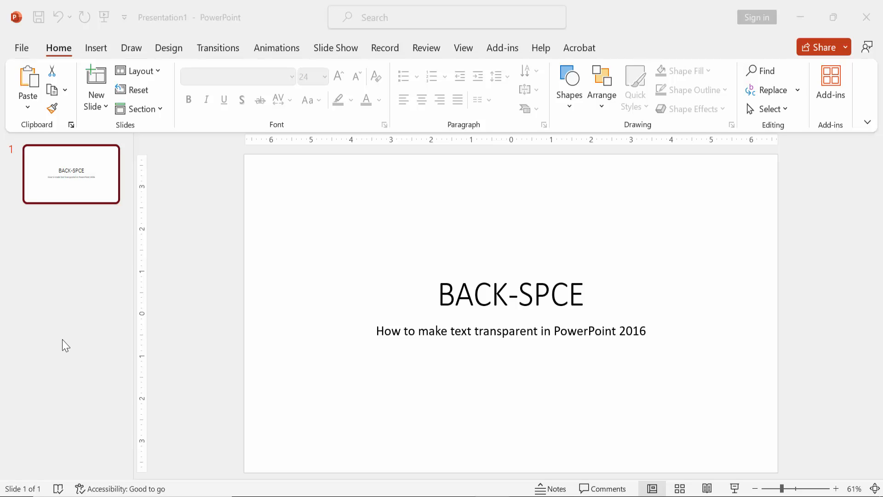
{"action": "mouse_move", "coordinate": [105, 109]}
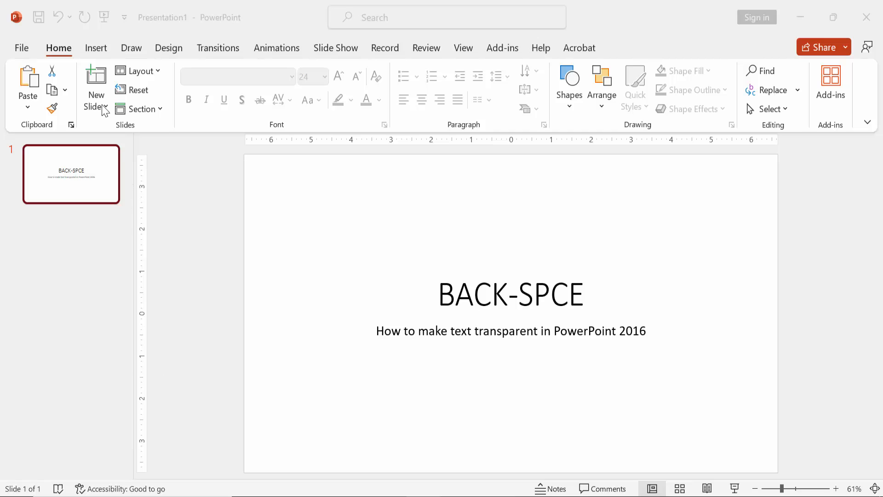
Add a new blank slide 2 after the title slide.
{"action": "left_click", "coordinate": [94, 77]}
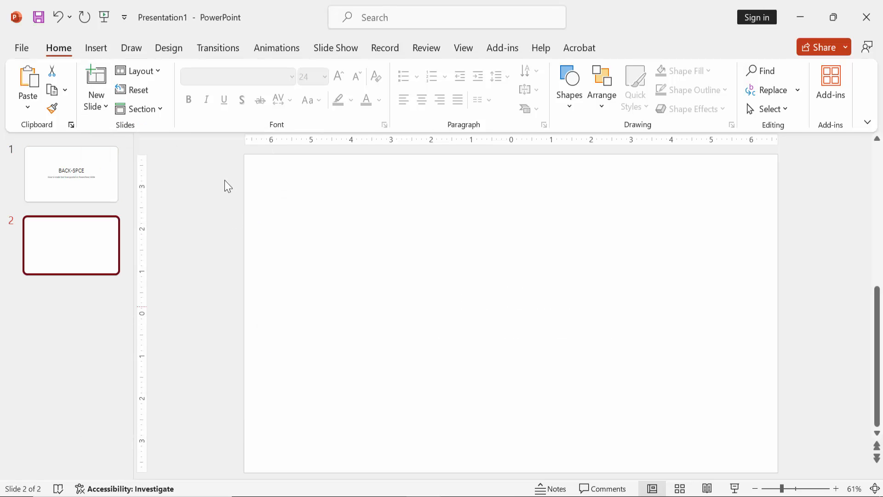
Insert WordArt in the plain black style reading POWERPOINT on slide 2.
{"action": "left_click", "coordinate": [96, 48]}
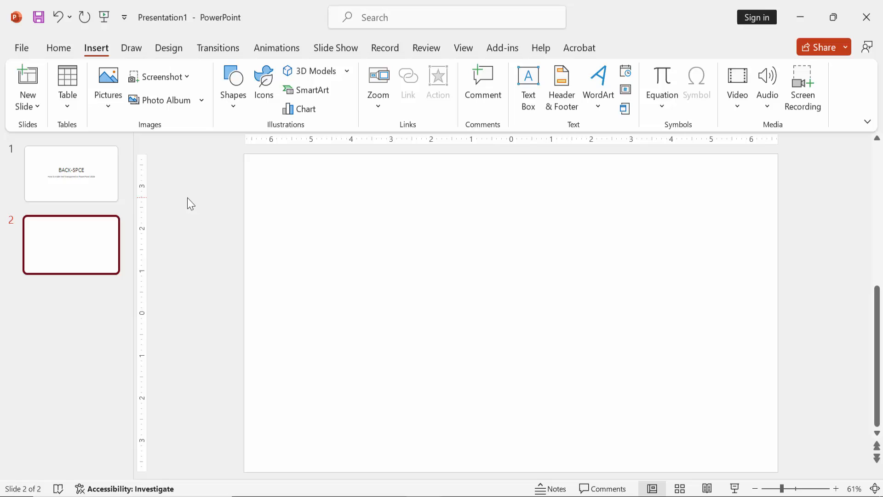
{"action": "left_click", "coordinate": [598, 82]}
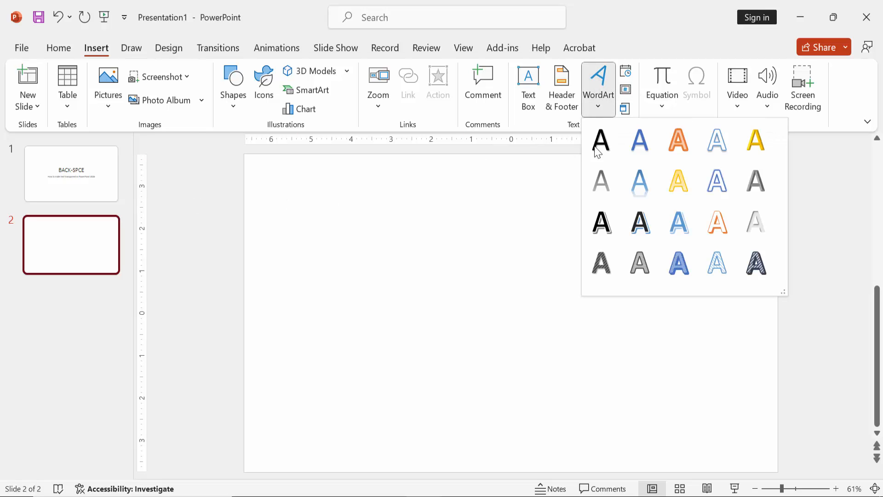
{"action": "left_click", "coordinate": [600, 142]}
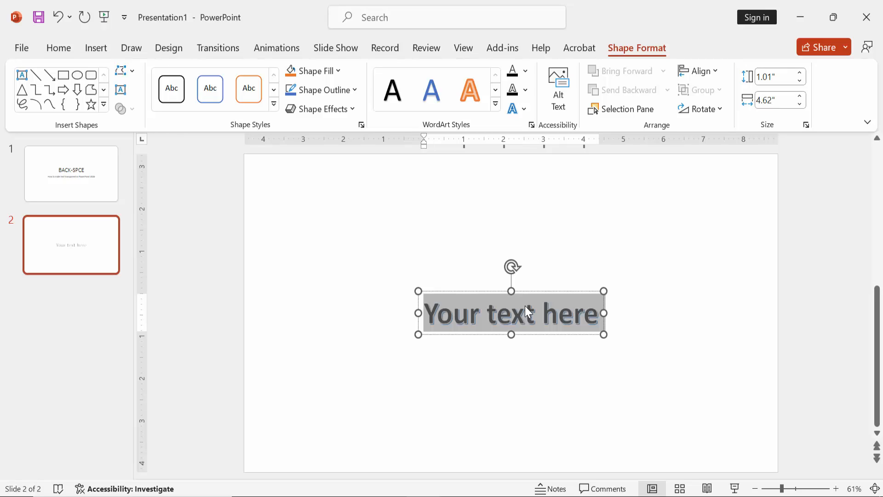
{"action": "type", "text": "POWERPOINT"}
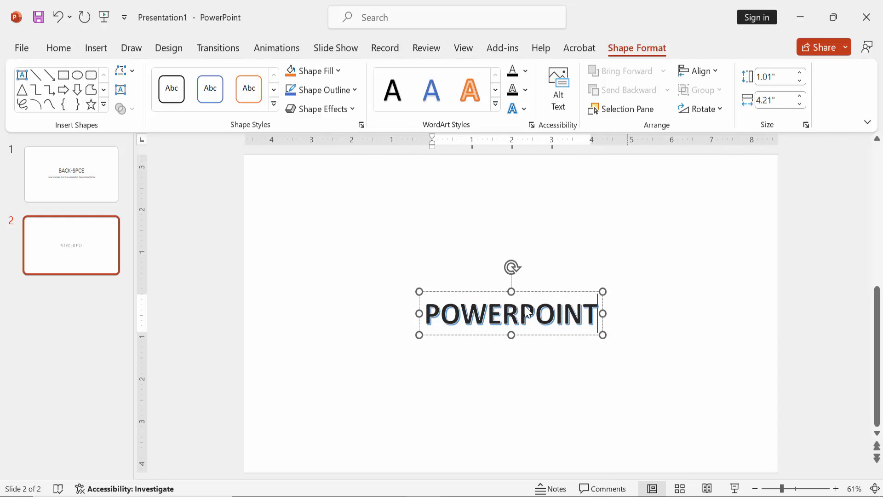
Enlarge the POWERPOINT WordArt font so it spans most of the slide width.
{"action": "double_click", "coordinate": [524, 315]}
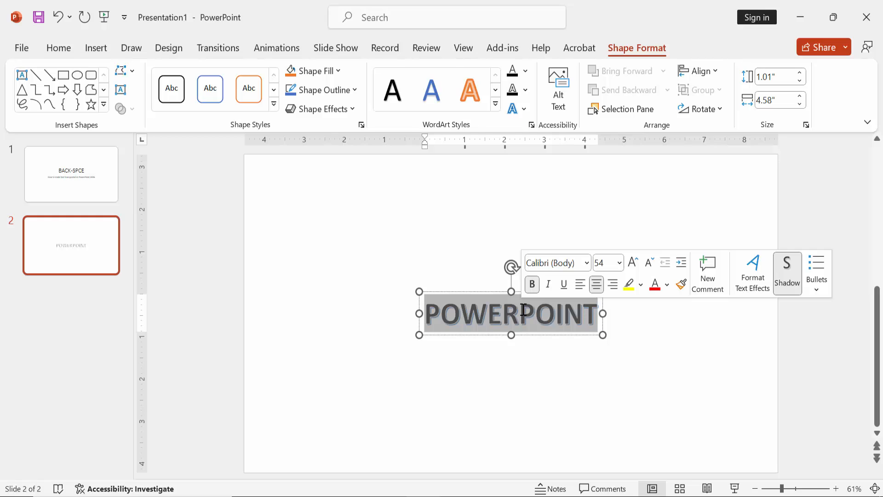
{"action": "left_click", "coordinate": [633, 263]}
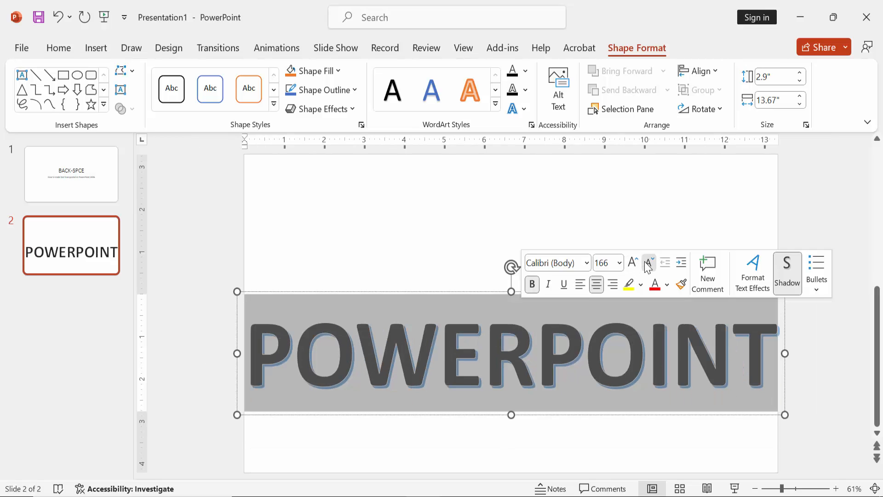
{"action": "left_click", "coordinate": [454, 204]}
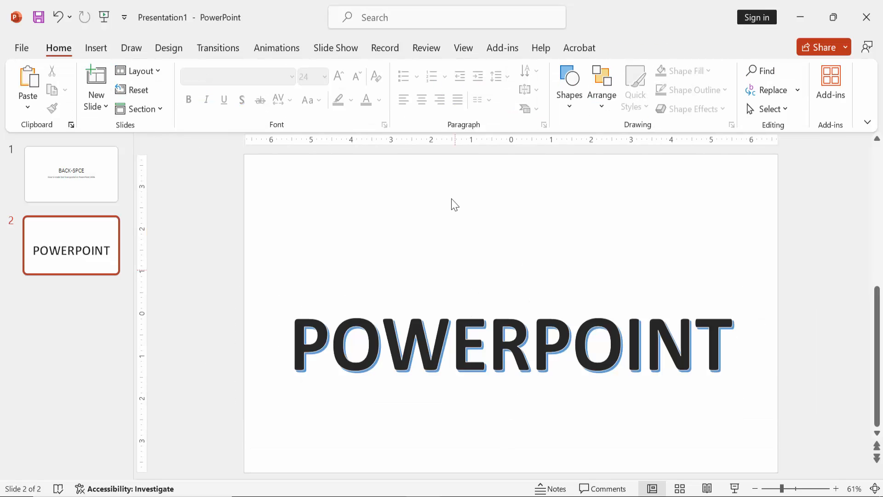
Set the POWERPOINT text fill transparency to 82% in Format Shape and close the pane.
{"action": "left_click", "coordinate": [509, 349]}
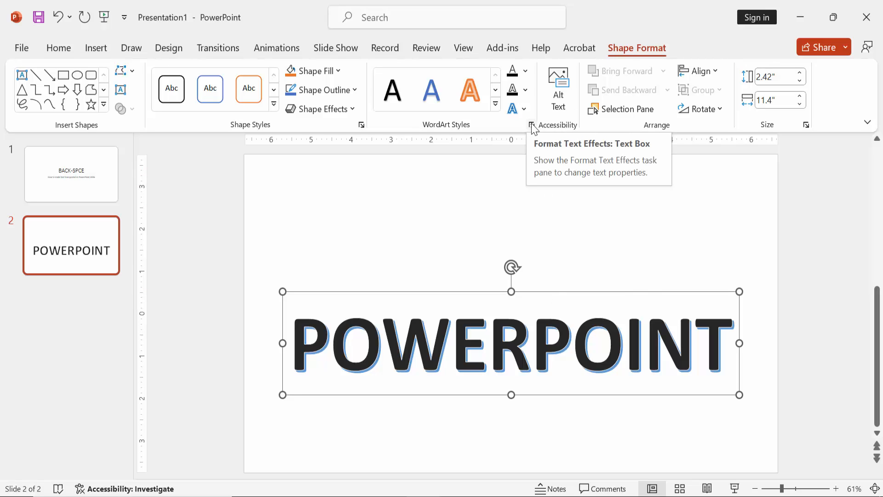
{"action": "mouse_move", "coordinate": [534, 127]}
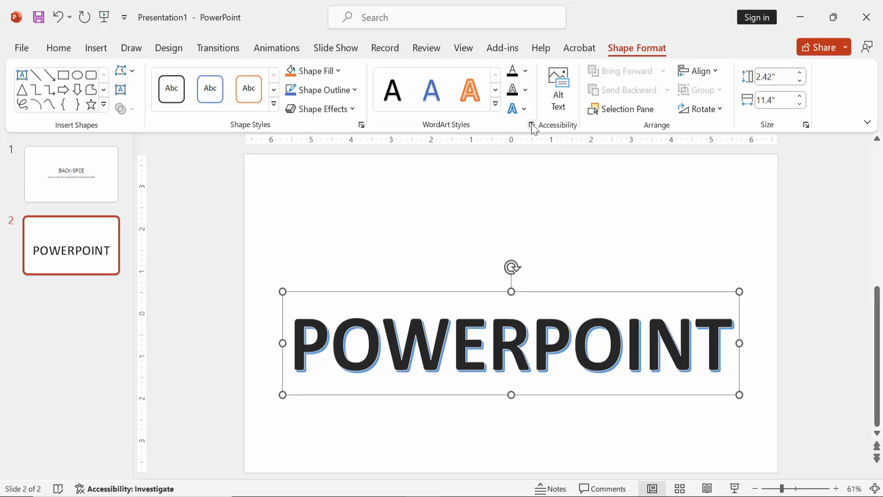
{"action": "left_click", "coordinate": [530, 125]}
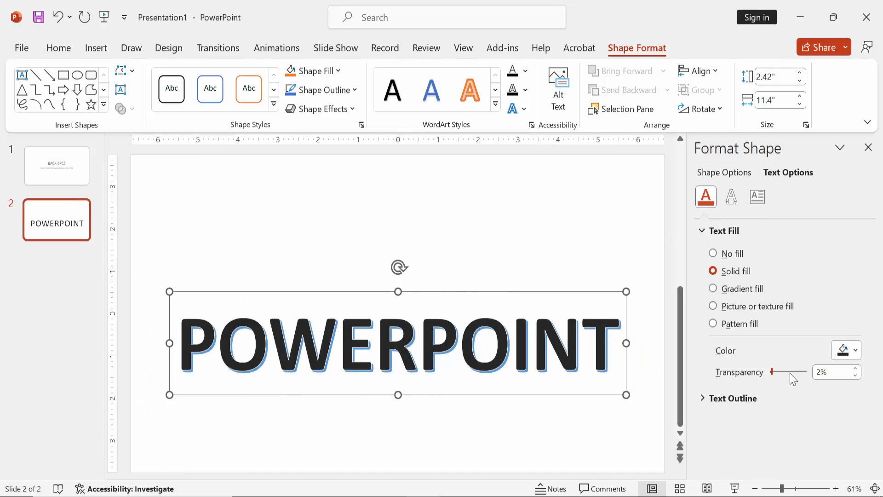
{"action": "left_click_drag", "start_coordinate": [775, 371], "coordinate": [782, 372]}
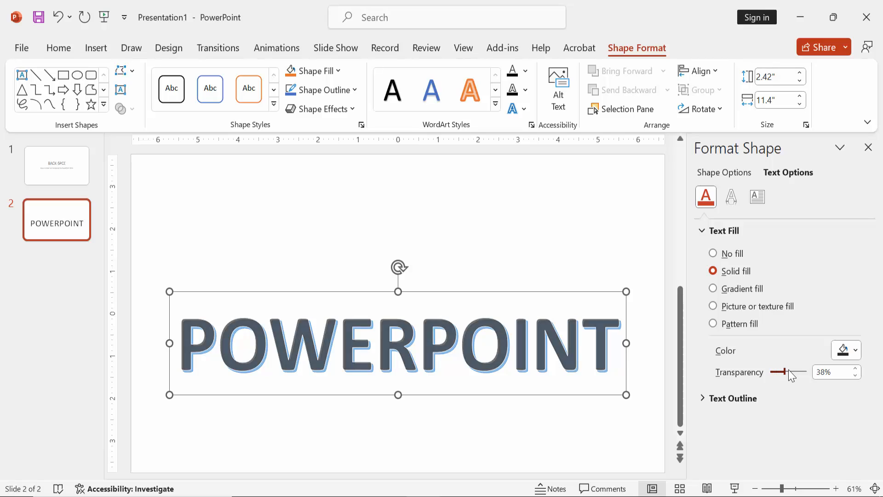
{"action": "left_click_drag", "start_coordinate": [784, 372], "coordinate": [797, 372]}
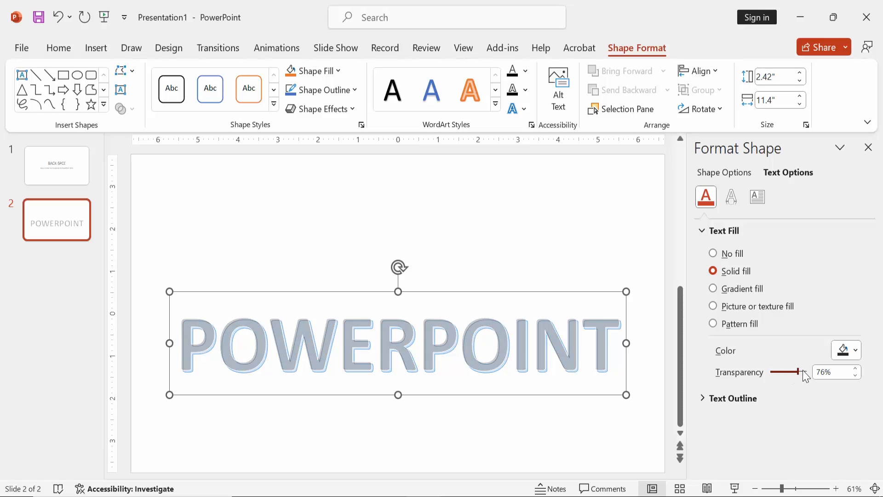
{"action": "left_click_drag", "start_coordinate": [796, 372], "coordinate": [802, 372]}
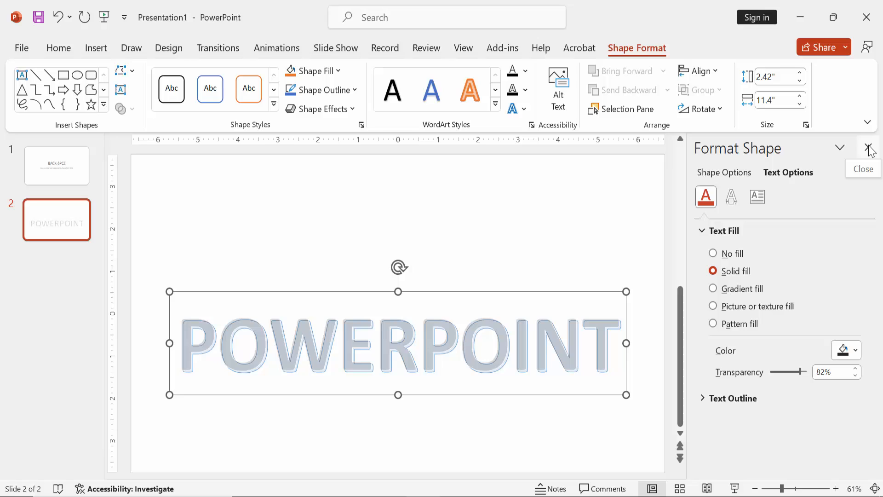
{"action": "left_click", "coordinate": [869, 149]}
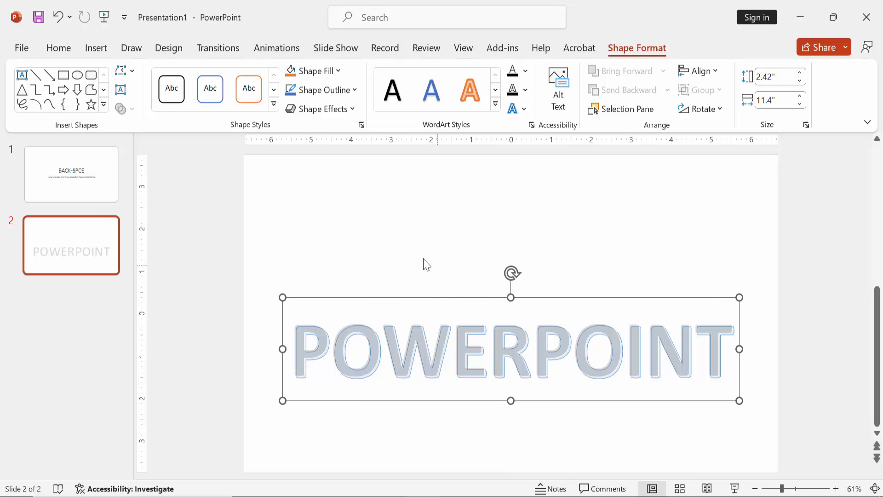
Insert the purple flowers photo from the PICTURE folder over the text and bring up its stacking options.
{"action": "left_click", "coordinate": [96, 48]}
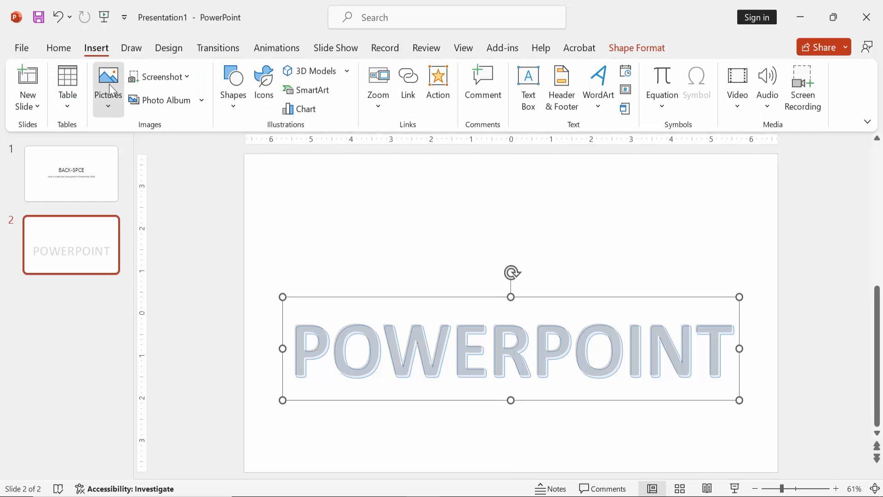
{"action": "left_click", "coordinate": [109, 81]}
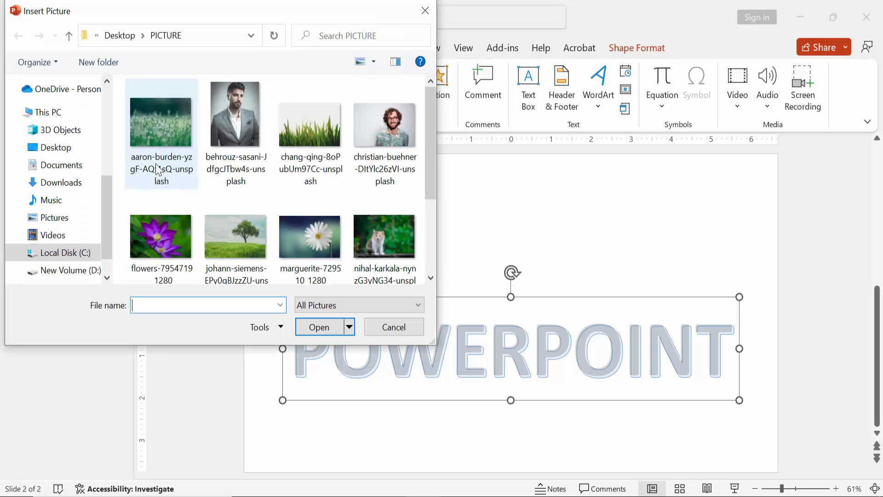
{"action": "double_click", "coordinate": [160, 236]}
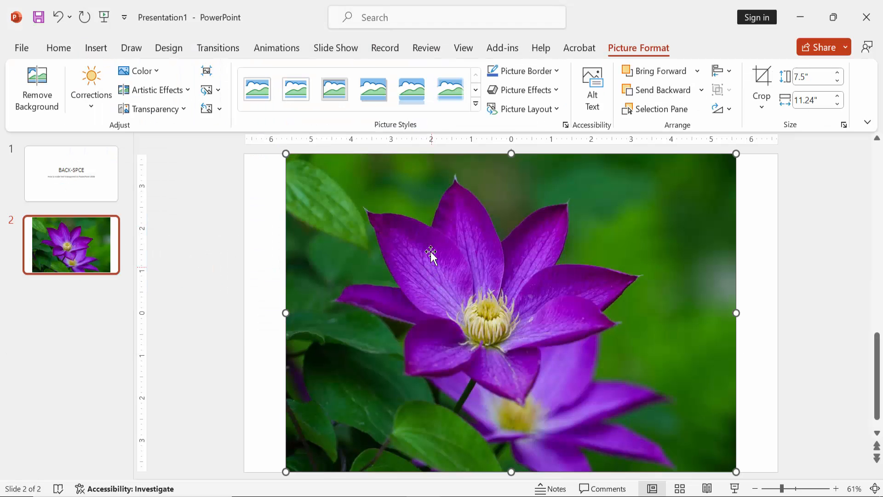
{"action": "right_click", "coordinate": [429, 252]}
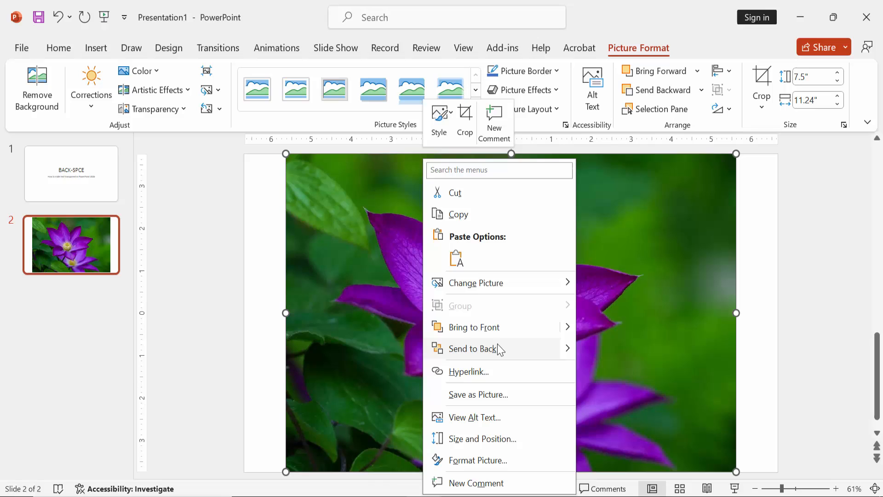